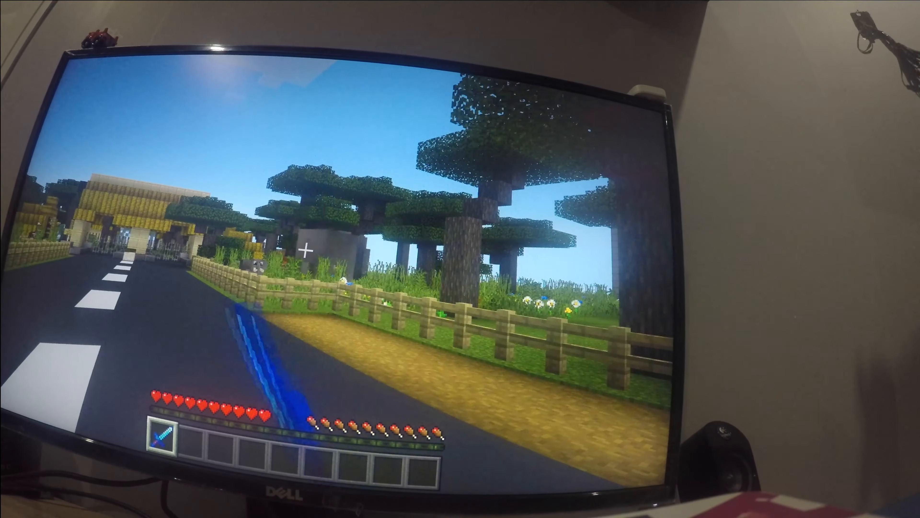
# - Open the Shulker Box containing the eleven spawn eggs
pyautogui.press('t')
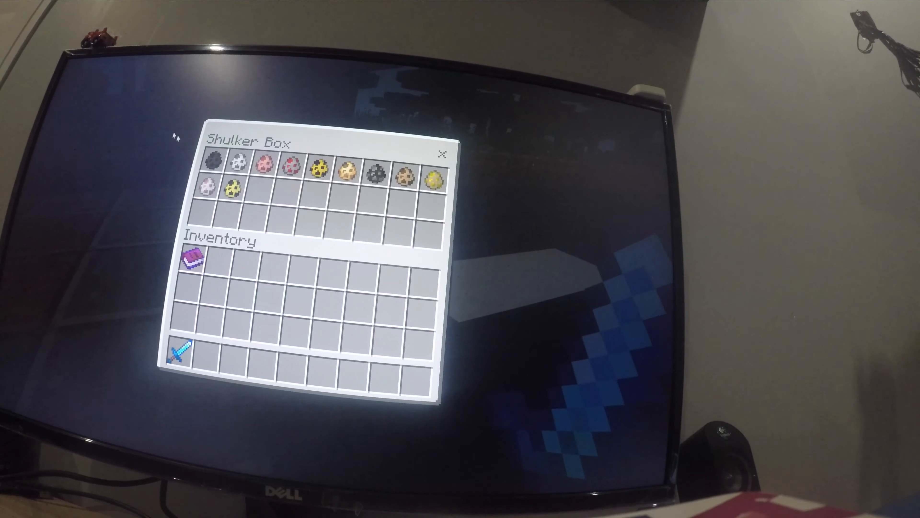
pyautogui.moveTo(230, 163)
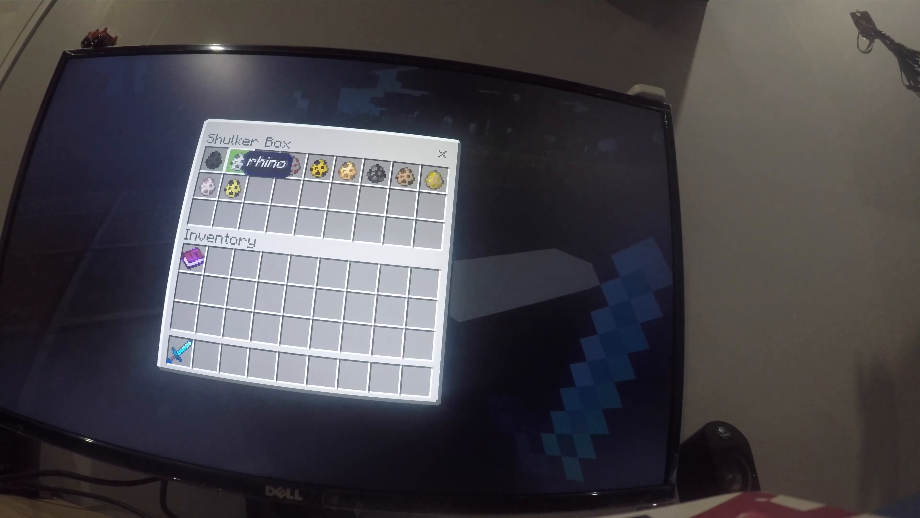
pyautogui.moveTo(320, 170)
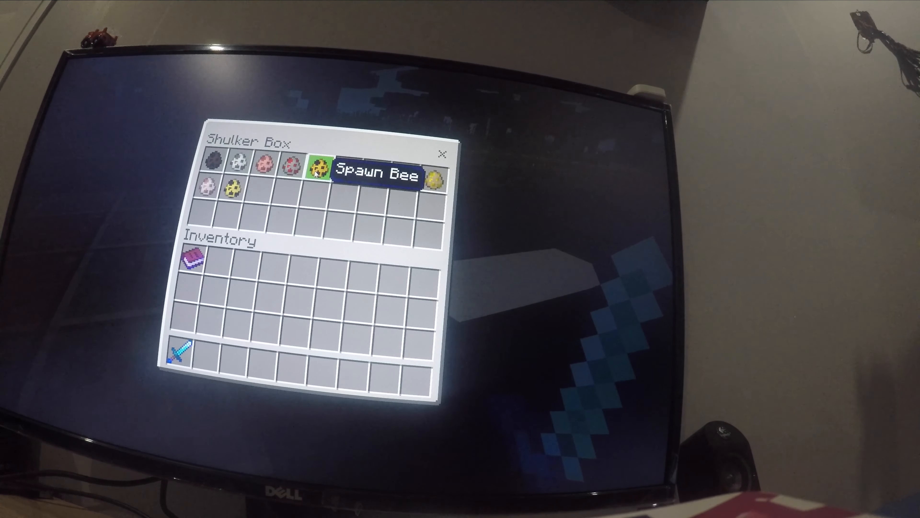
pyautogui.moveTo(299, 170)
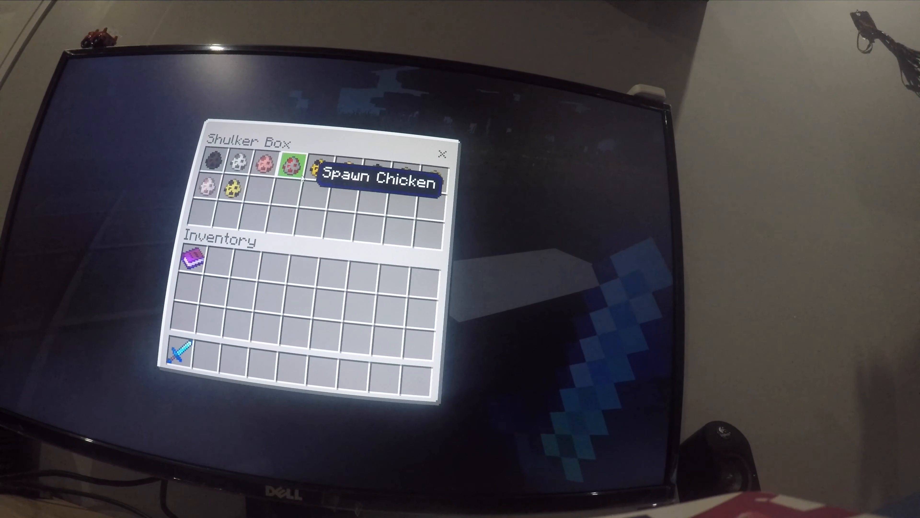
pyautogui.moveTo(340, 157)
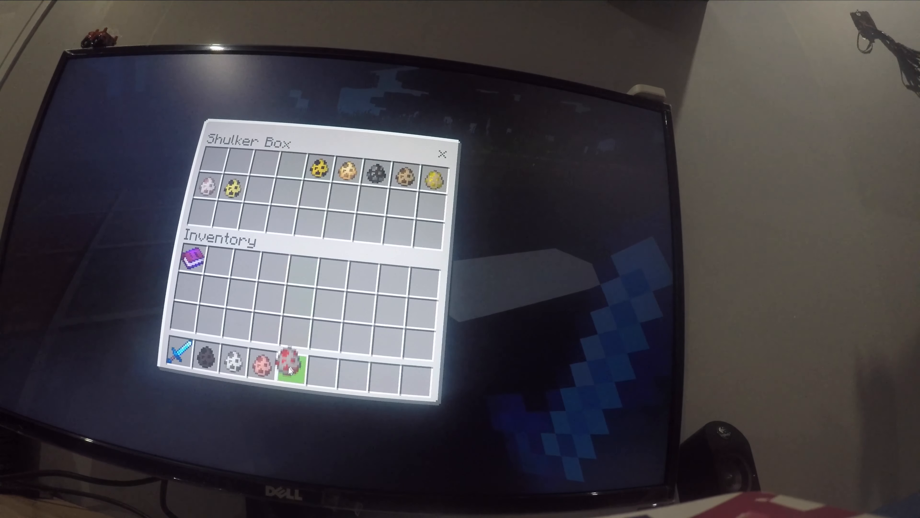
# - Place the Bee spawn egg into the hotbar, leaving six eggs in the box
pyautogui.click(318, 163)
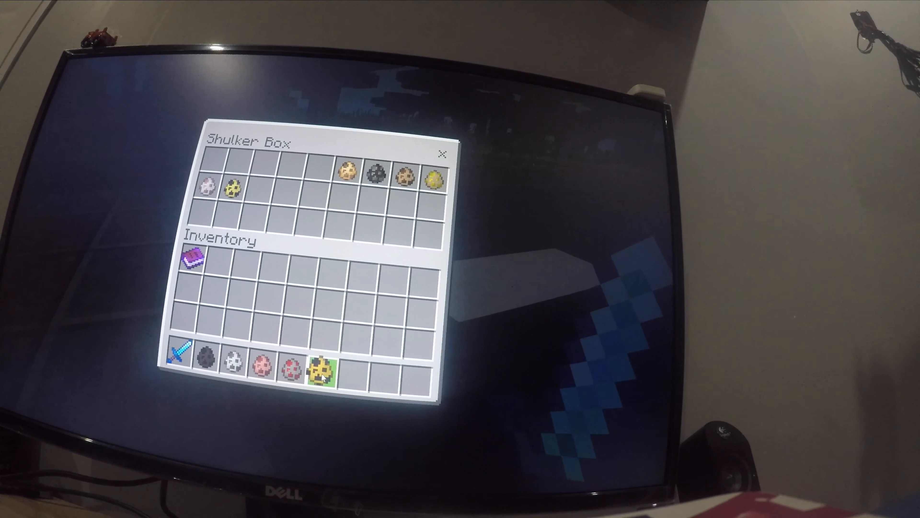